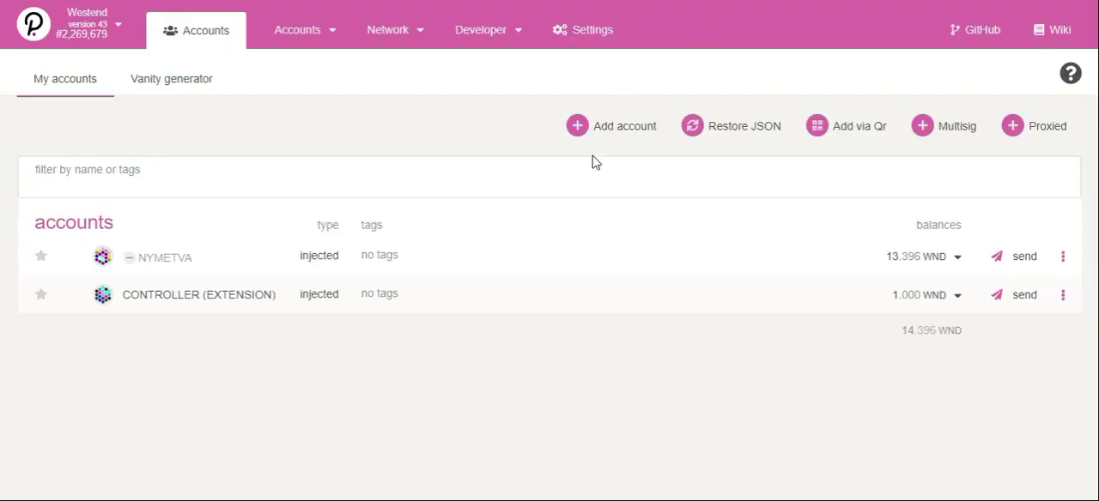
mouse_move(560, 273)
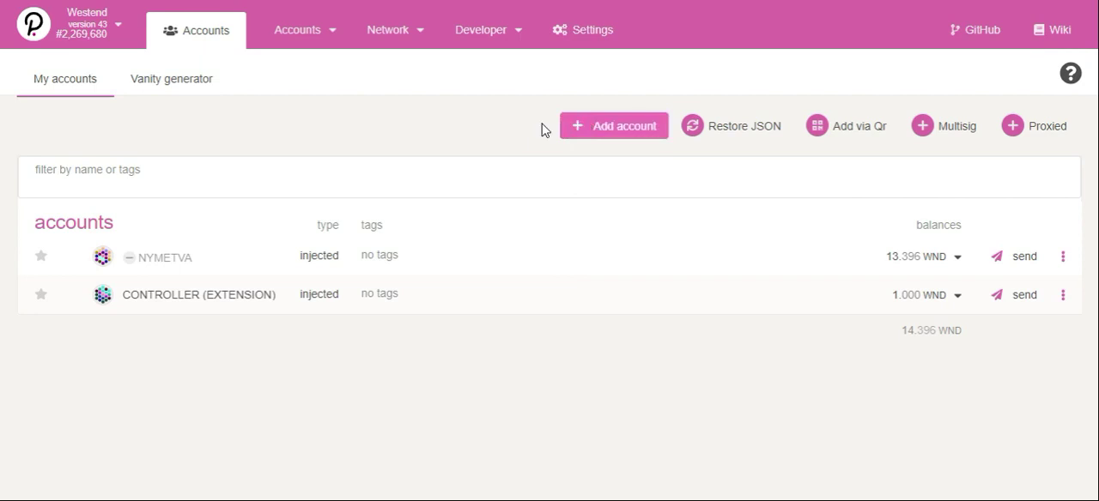
mouse_move(493, 130)
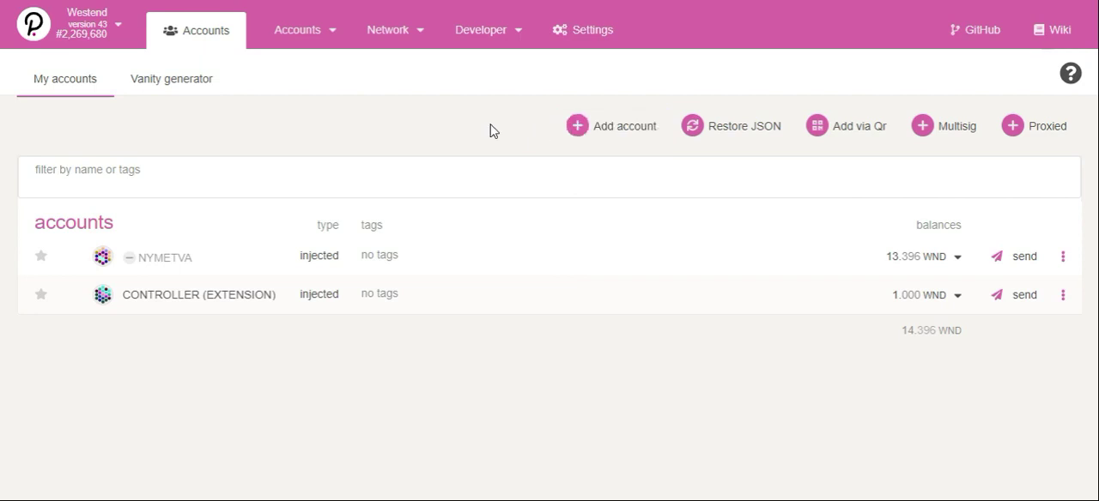
mouse_move(278, 231)
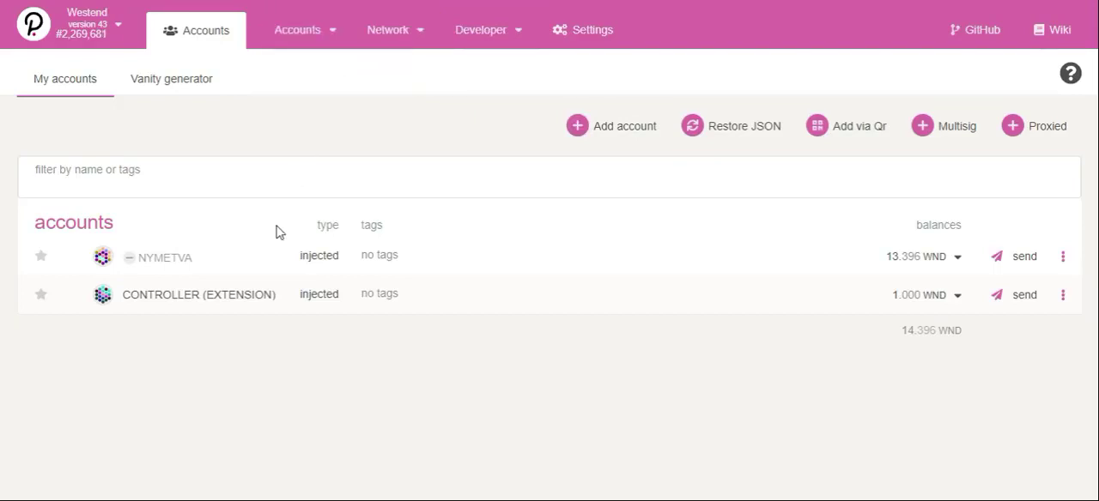
mouse_move(631, 34)
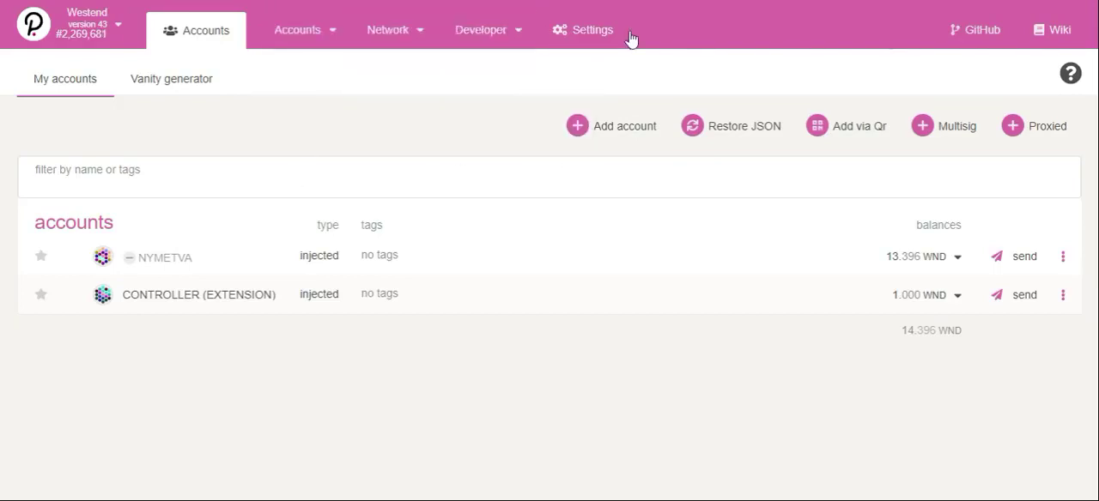
- Open the Developer dropdown in the top navigation bar from the Westend accounts page
left_click(480, 29)
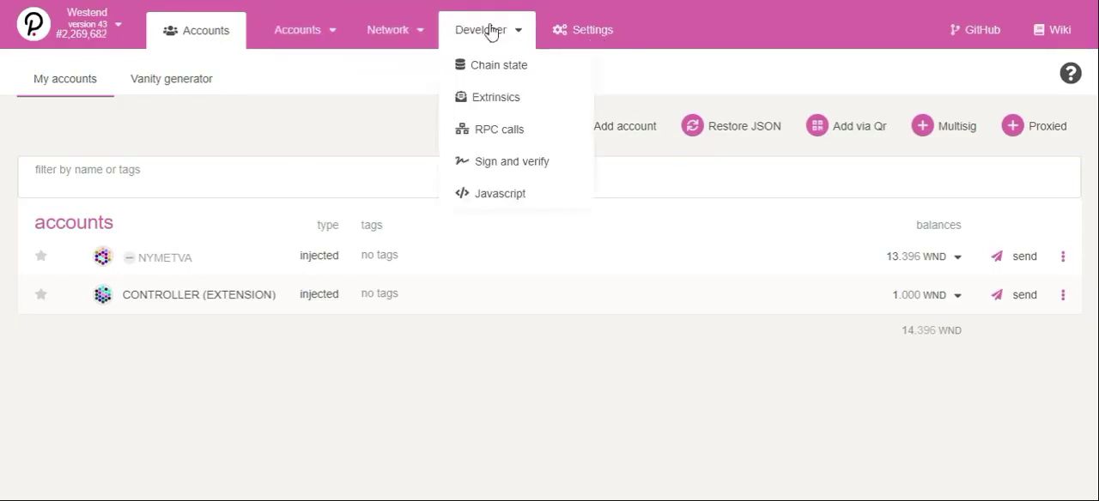
- Go to Developer > Chain state and select the identity storage module
left_click(500, 64)
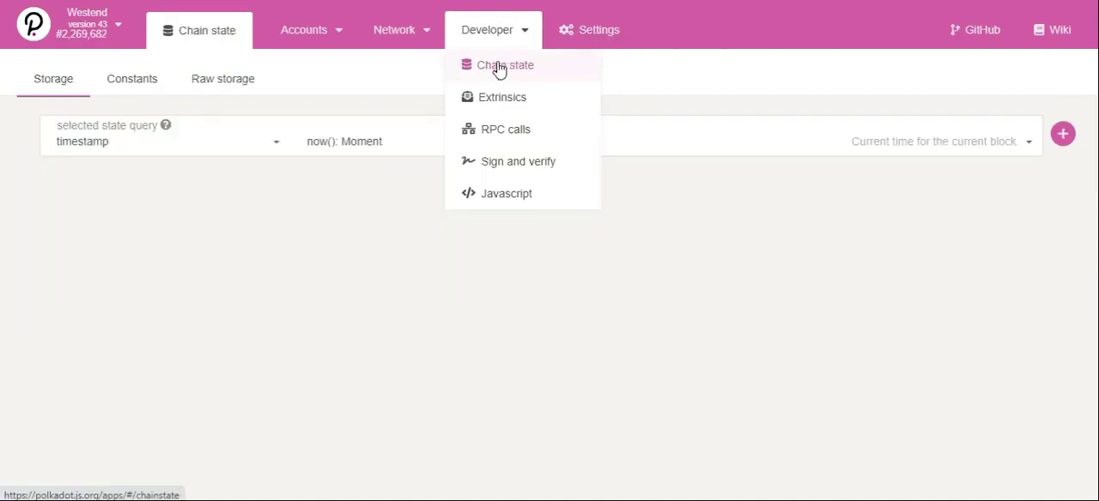
left_click(505, 64)
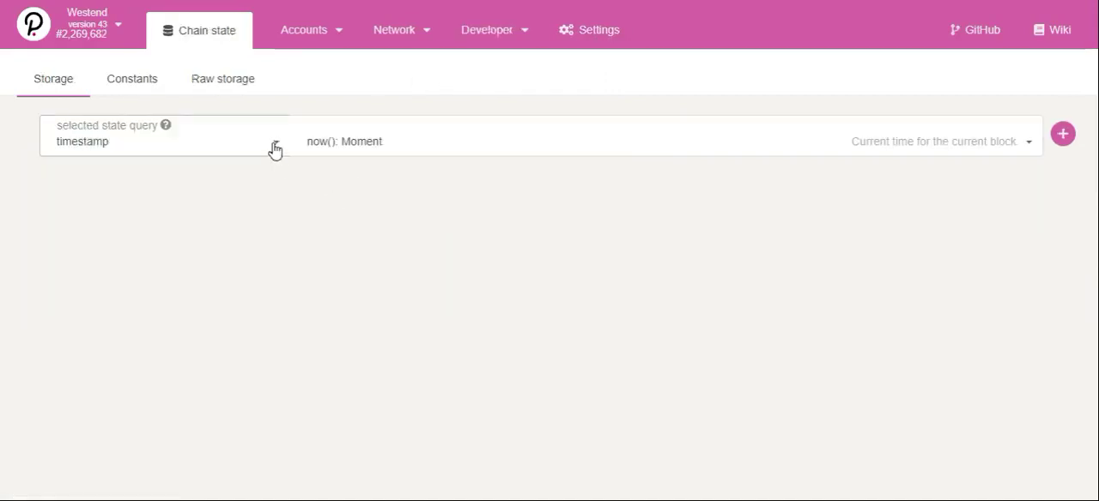
left_click(164, 141)
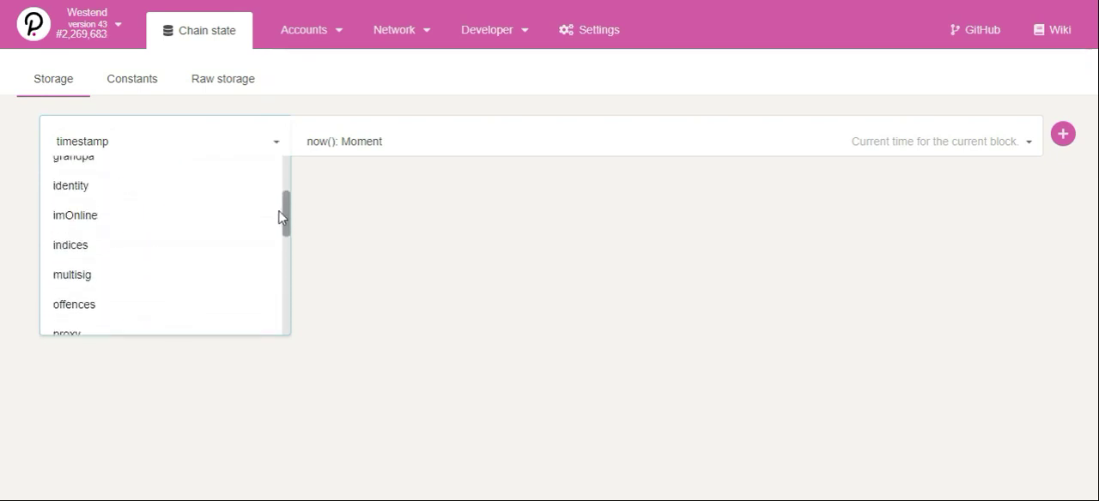
left_click(70, 186)
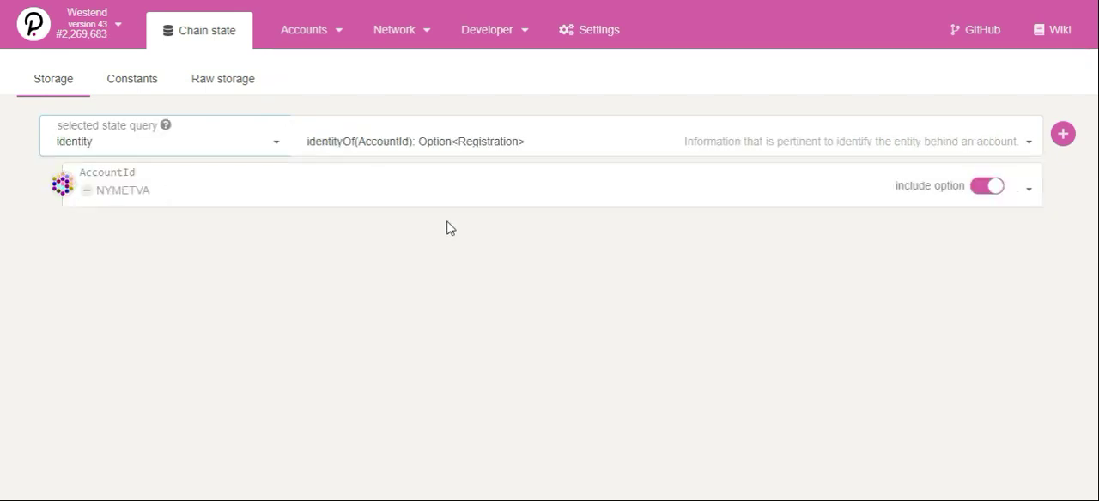
mouse_move(770, 253)
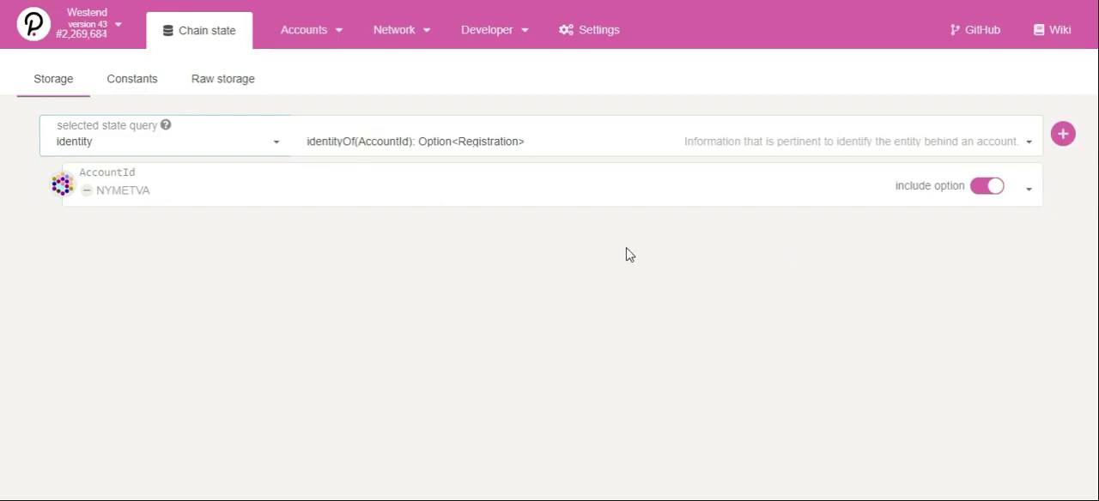
mouse_move(824, 260)
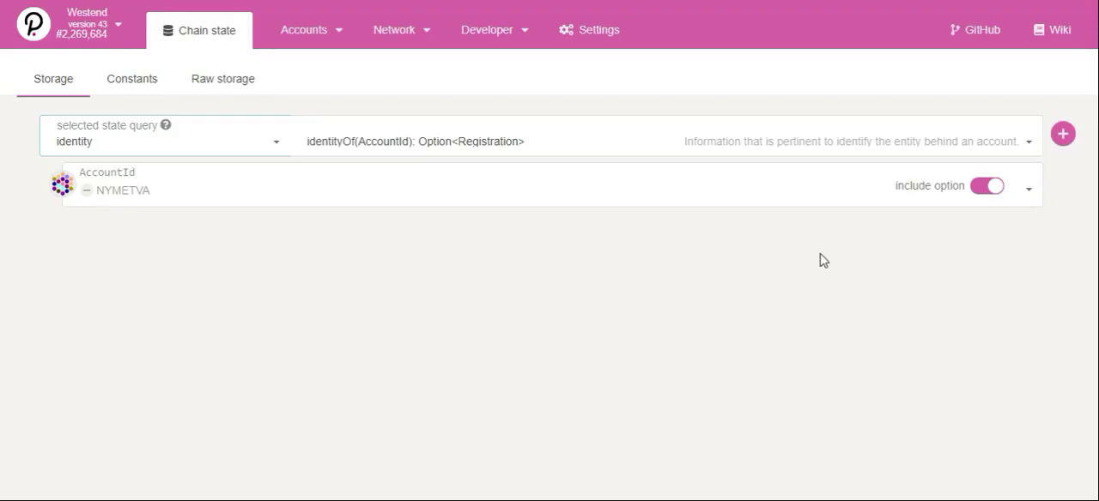
mouse_move(1030, 156)
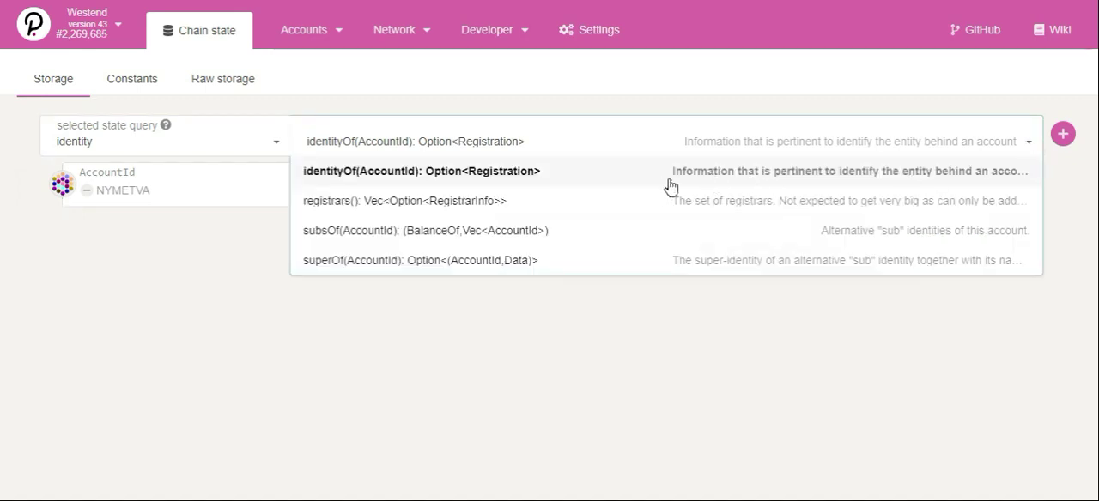
mouse_move(601, 184)
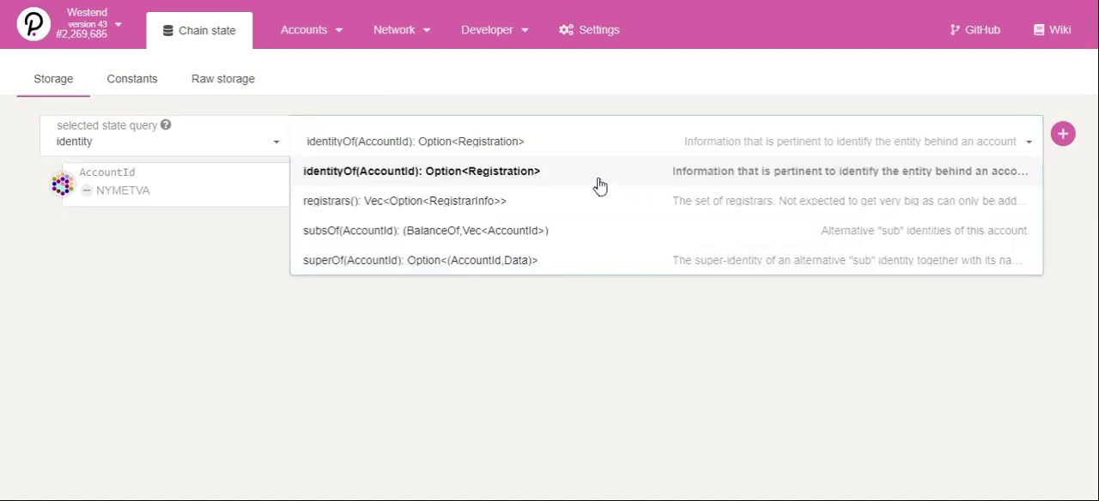
mouse_move(738, 204)
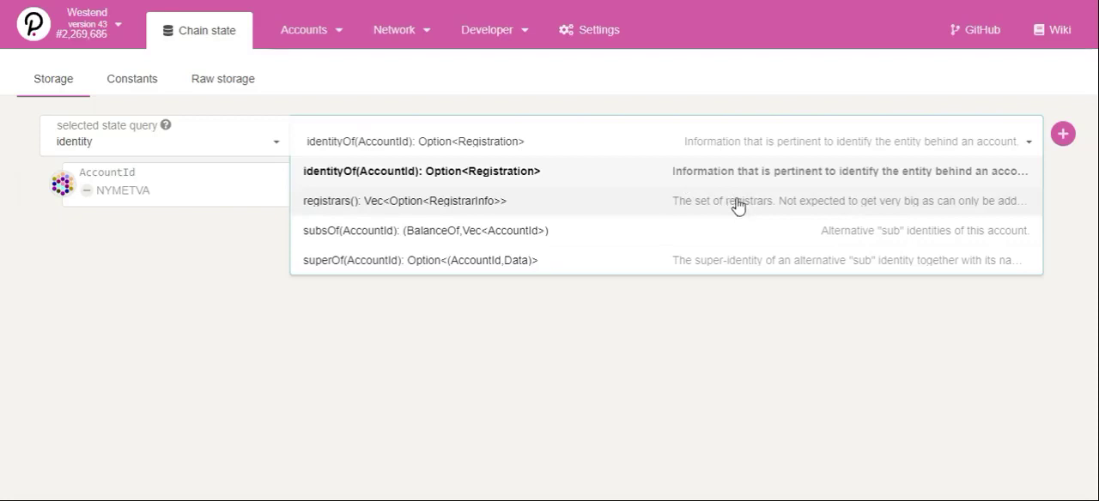
- Run the identity registrars() query, showing one registrar with a 1.000 WND fee
left_click(404, 201)
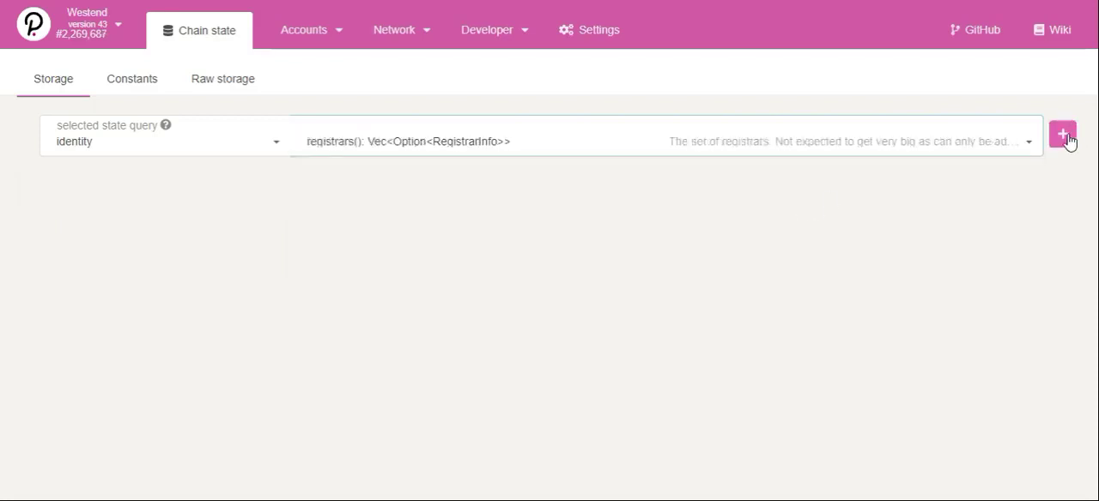
left_click(1063, 134)
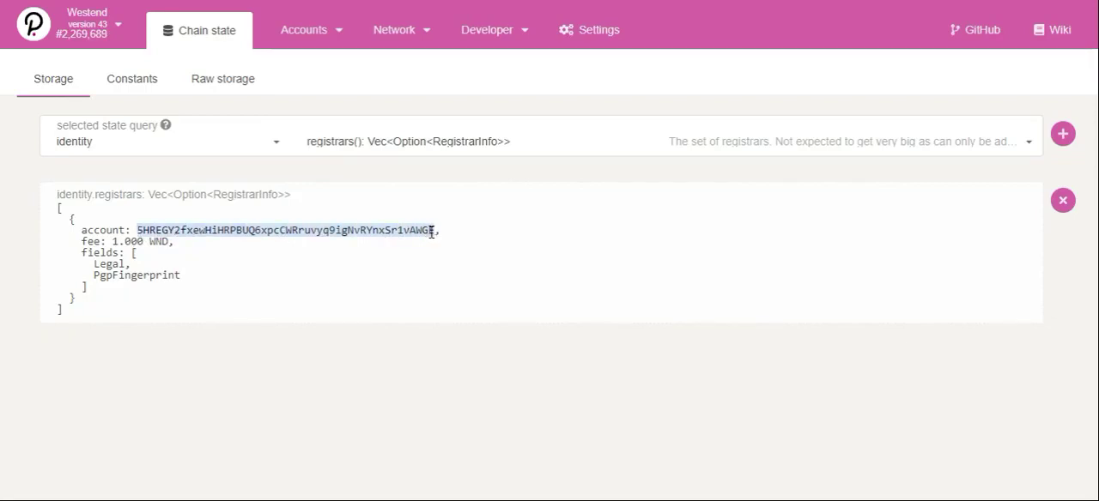
left_click(304, 30)
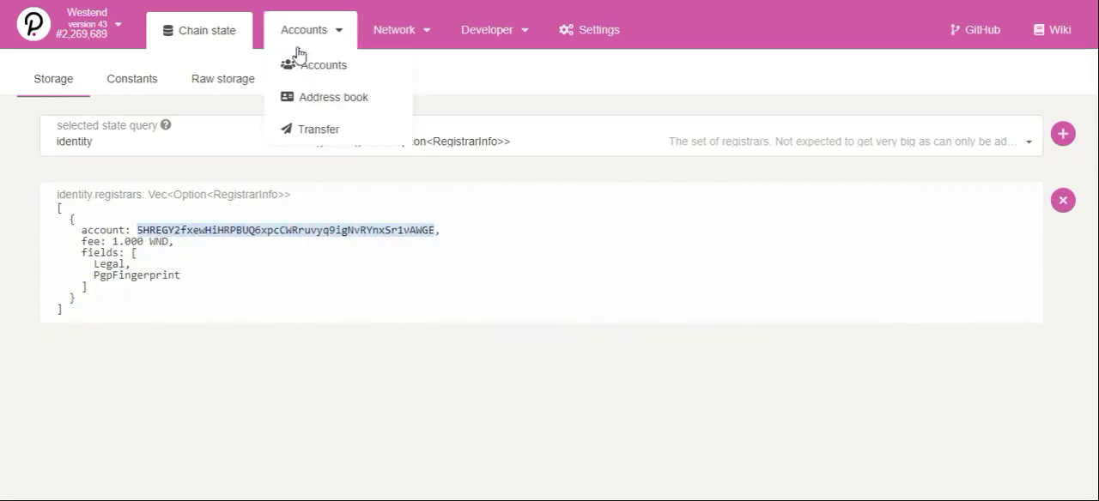
mouse_move(333, 97)
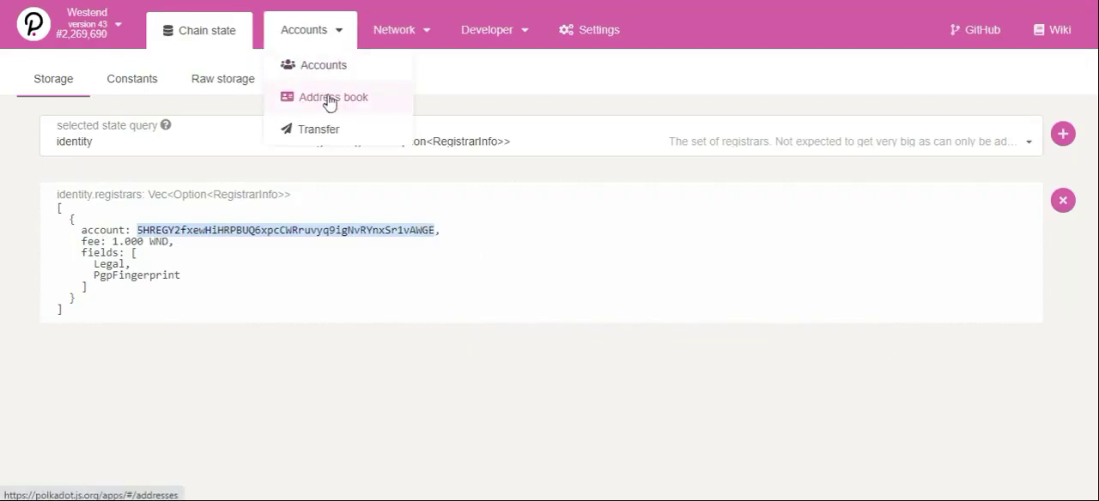
- Add the pasted registrar address as contact 'REGISTRAR #0 - WESTEND' in the address book
left_click(333, 97)
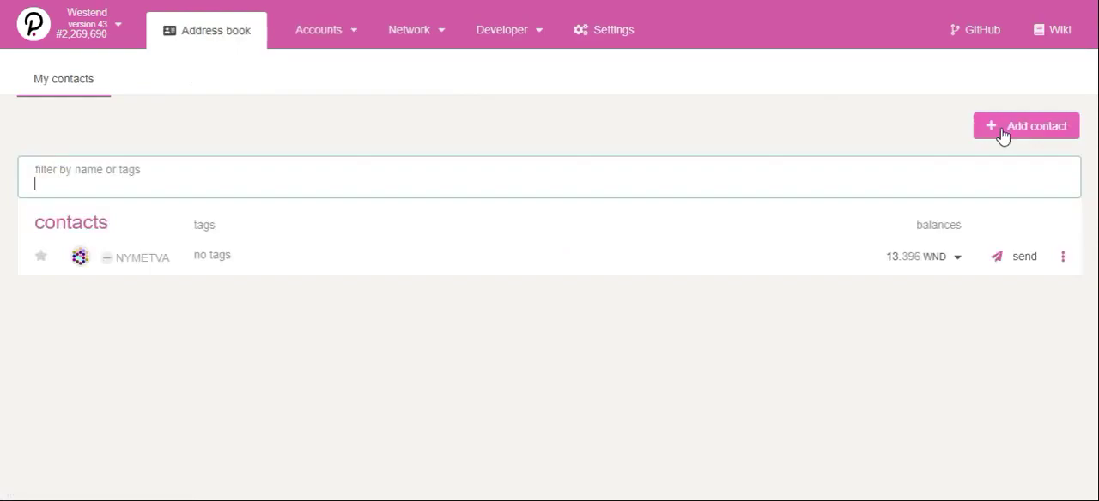
left_click(1025, 126)
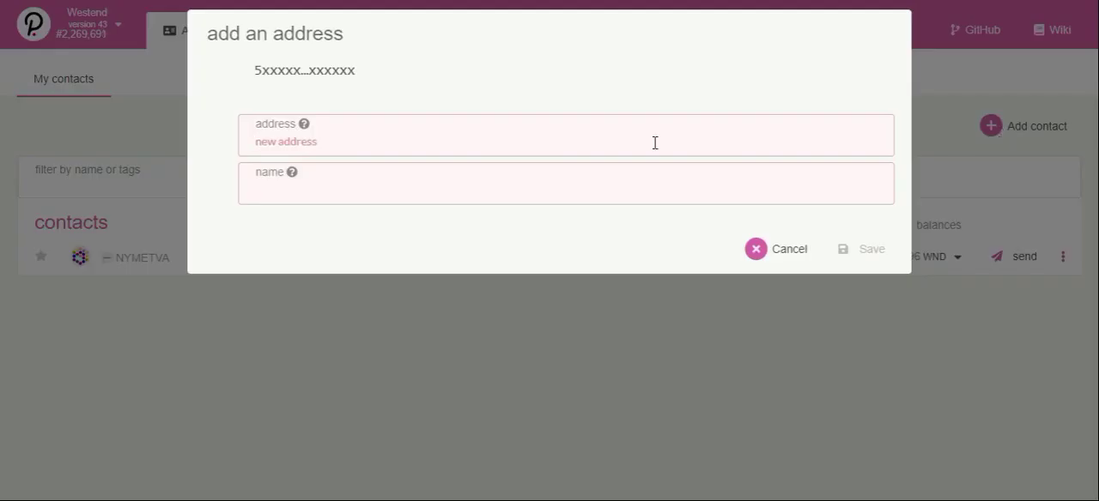
right_click(352, 142)
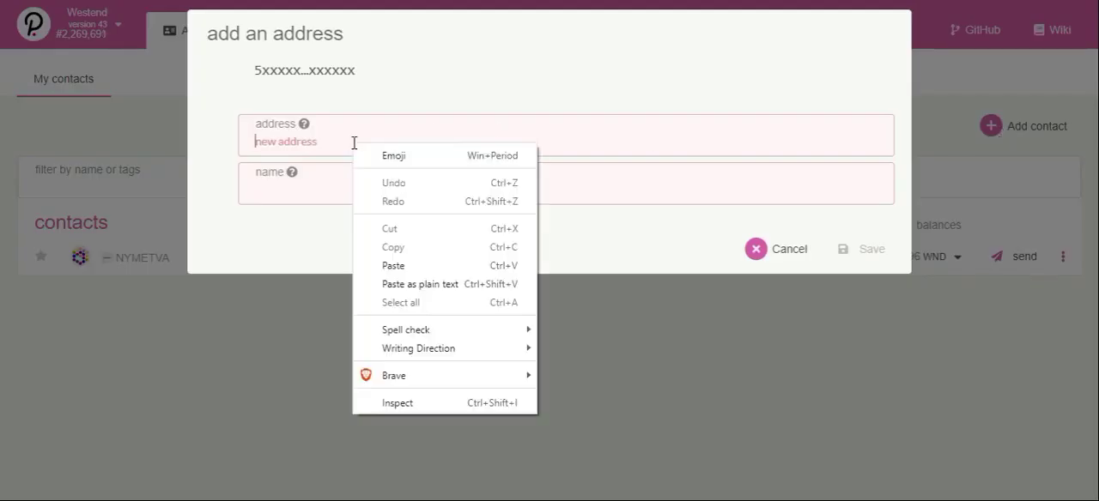
left_click(393, 265)
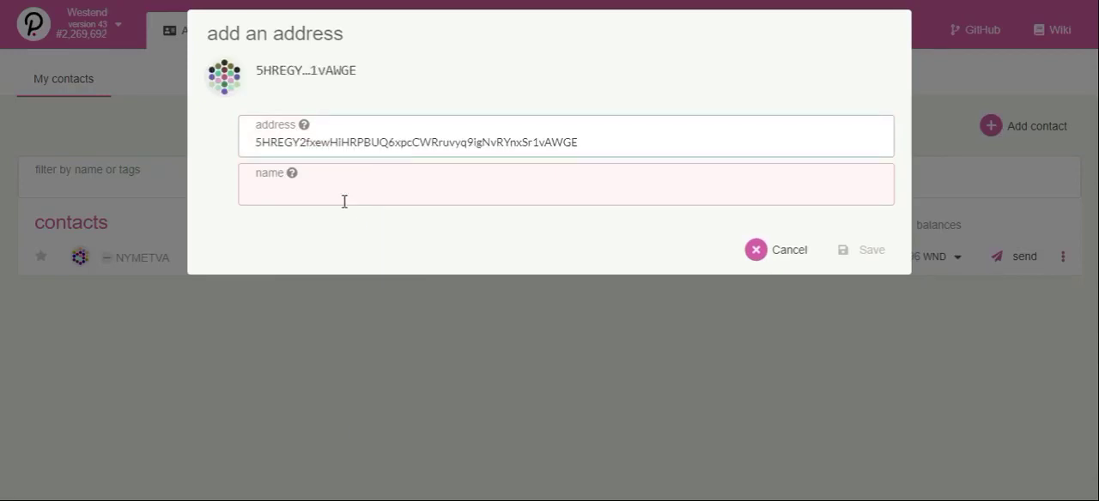
type("R")
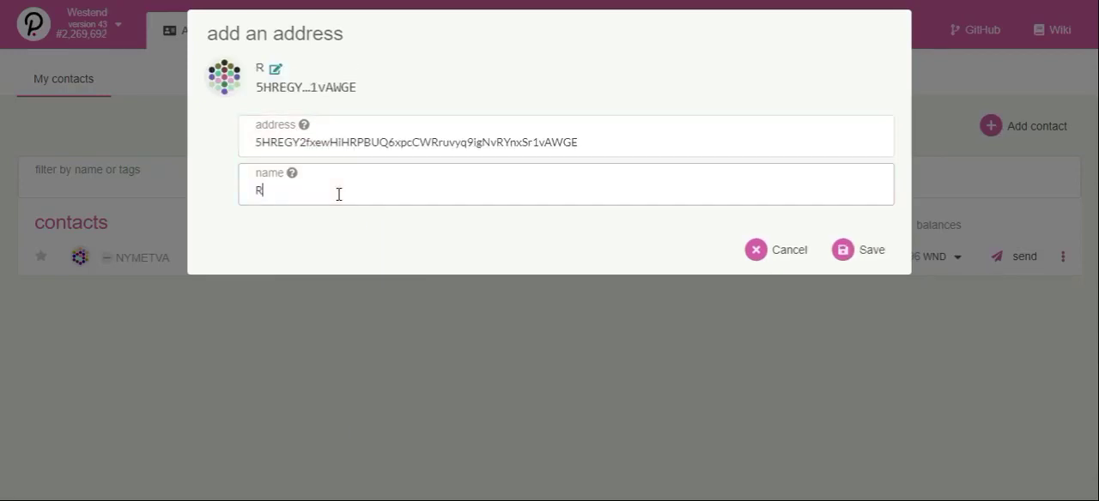
type("egistrar")
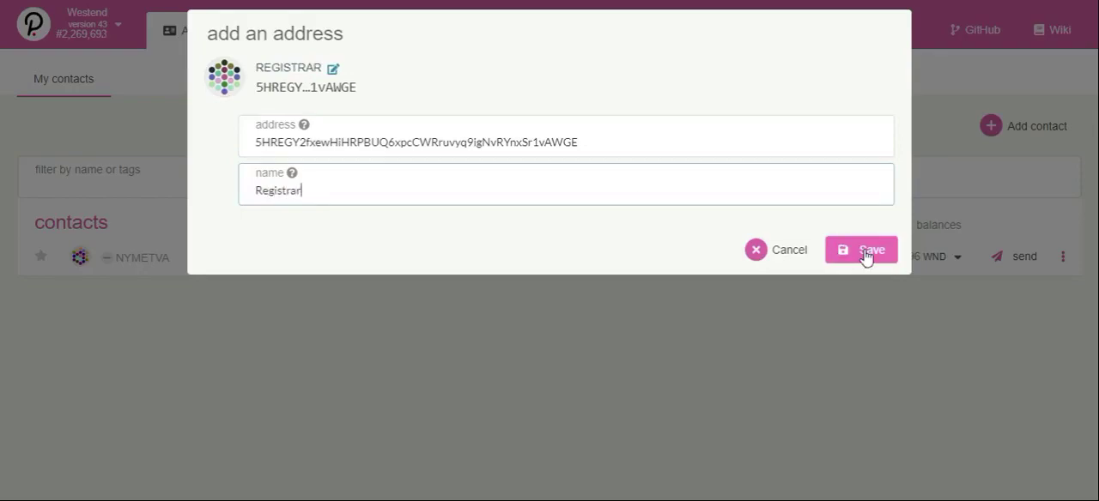
left_click(860, 249)
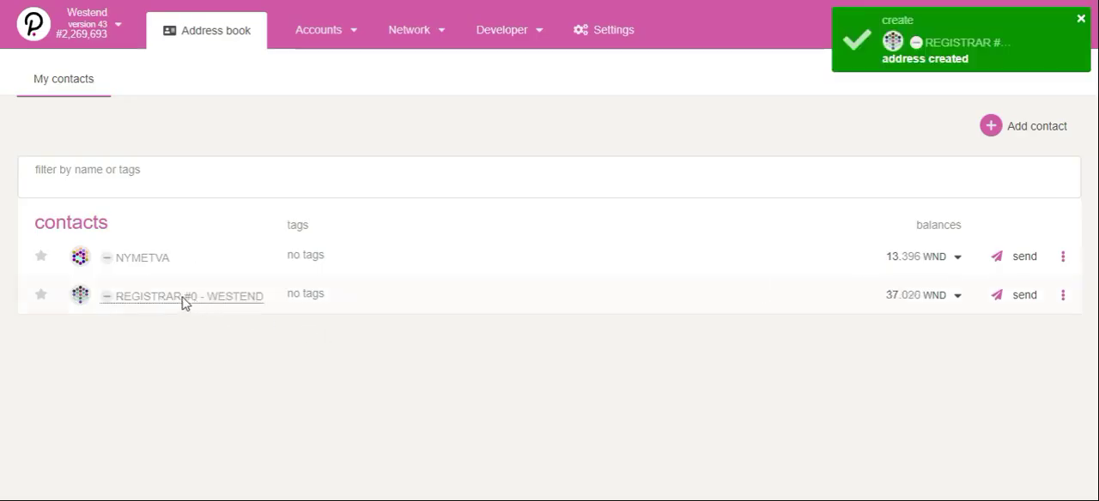
mouse_move(194, 307)
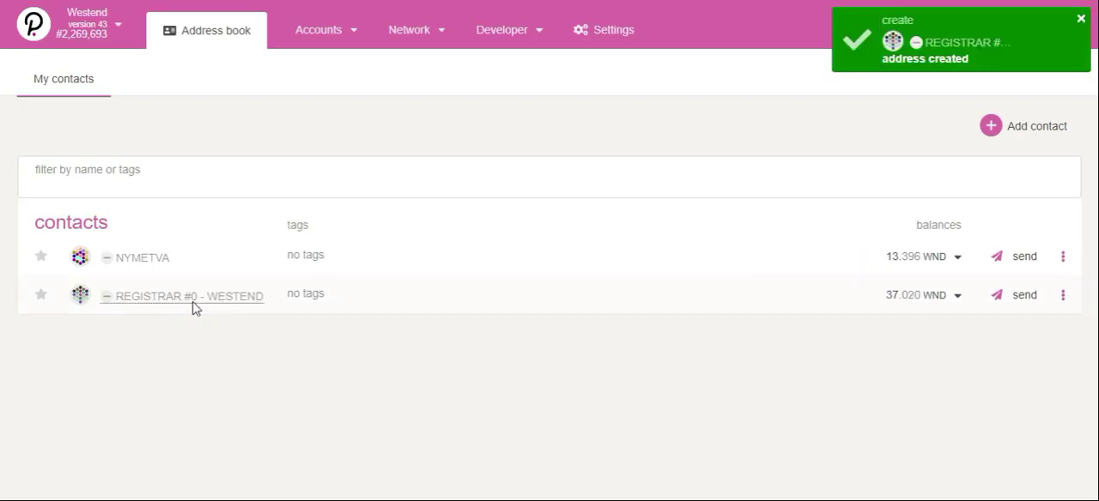
mouse_move(288, 395)
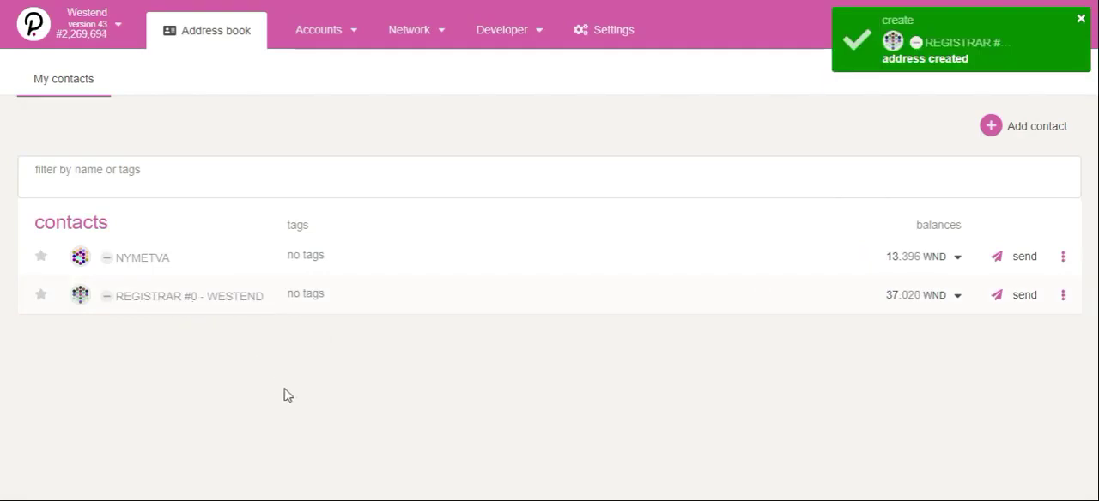
left_click(1080, 18)
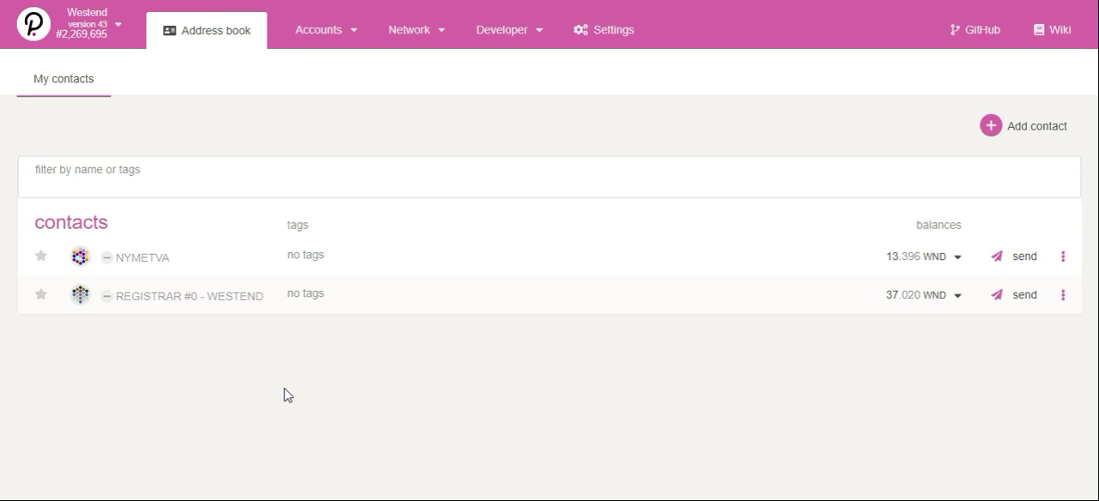
mouse_move(558, 325)
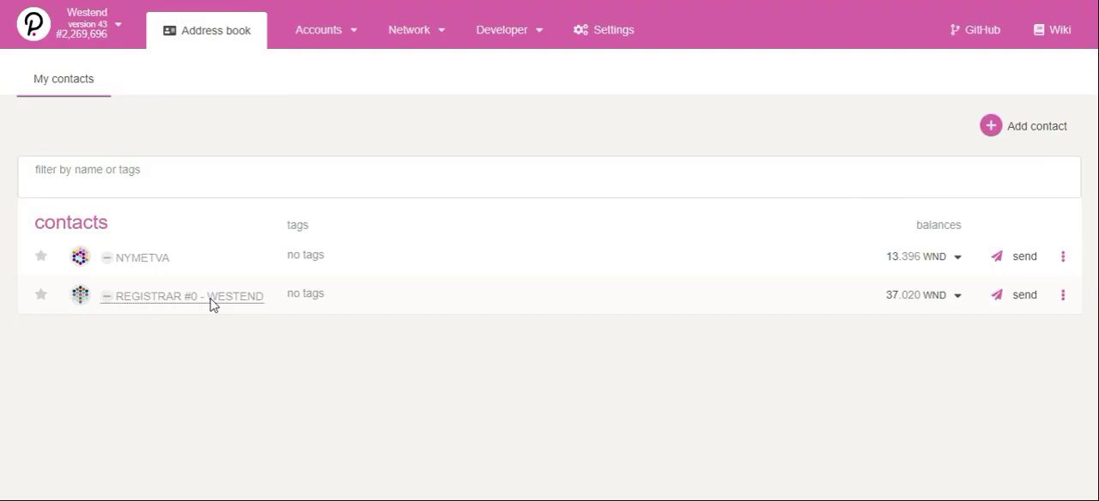
left_click(187, 295)
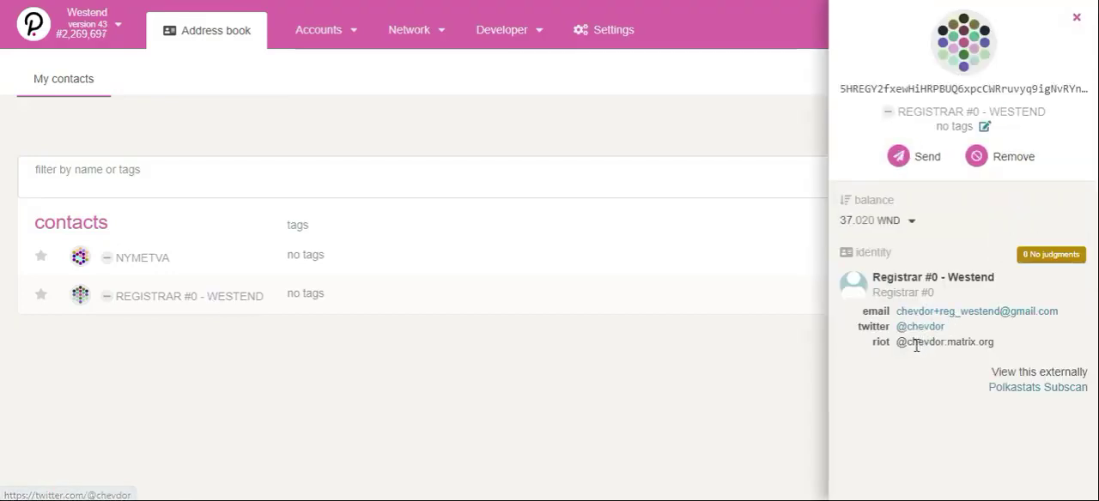
mouse_move(768, 384)
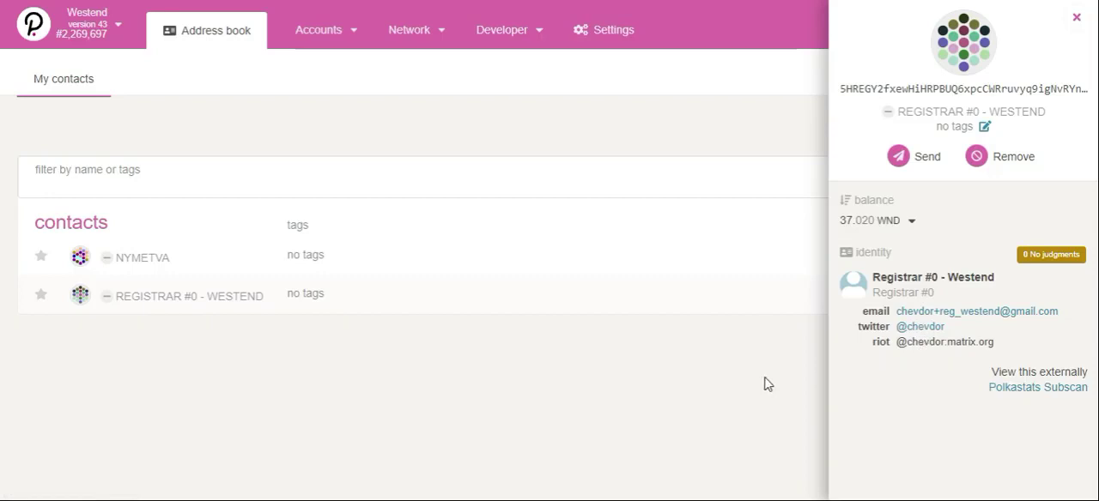
mouse_move(1014, 181)
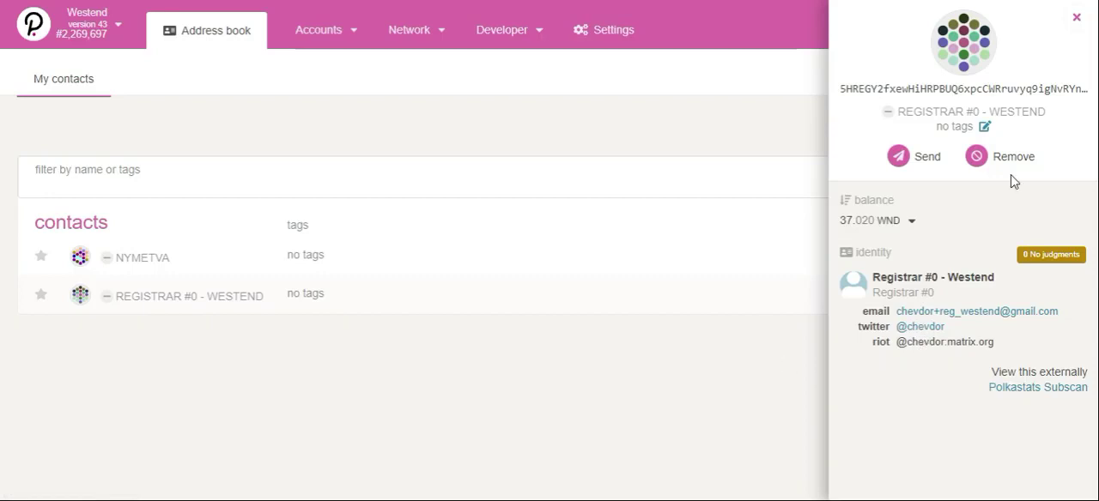
left_click(1077, 18)
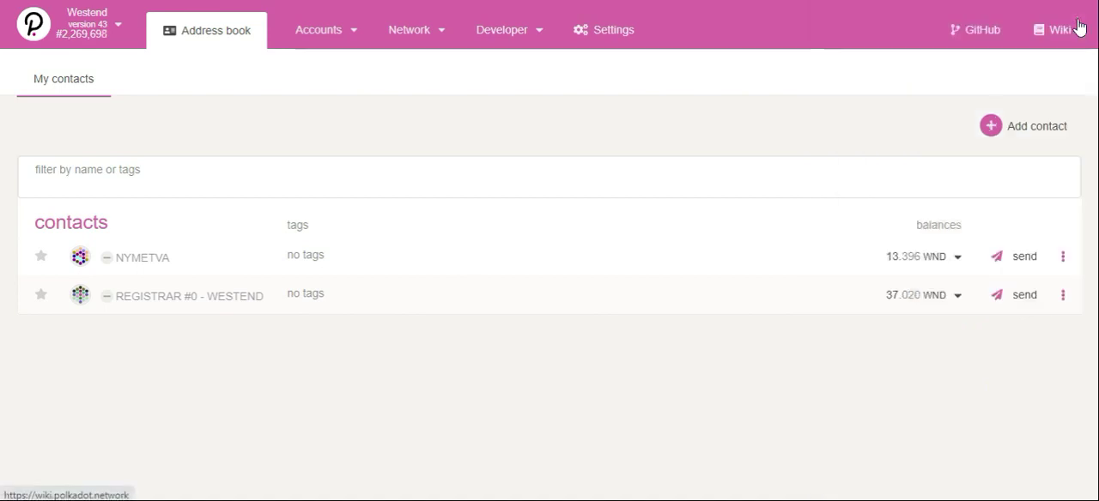
- Open Developer > Extrinsics and select the identity module
left_click(502, 29)
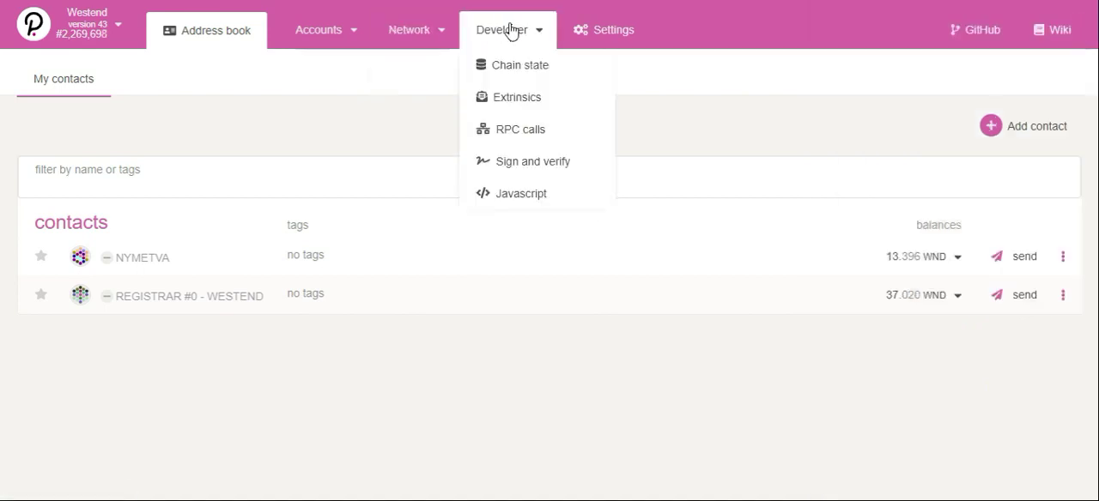
mouse_move(500, 35)
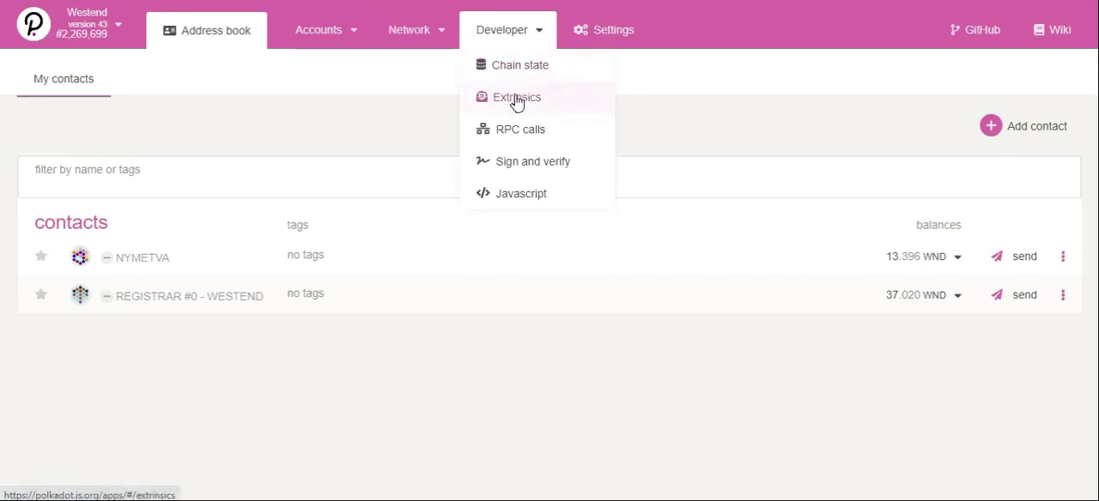
left_click(517, 97)
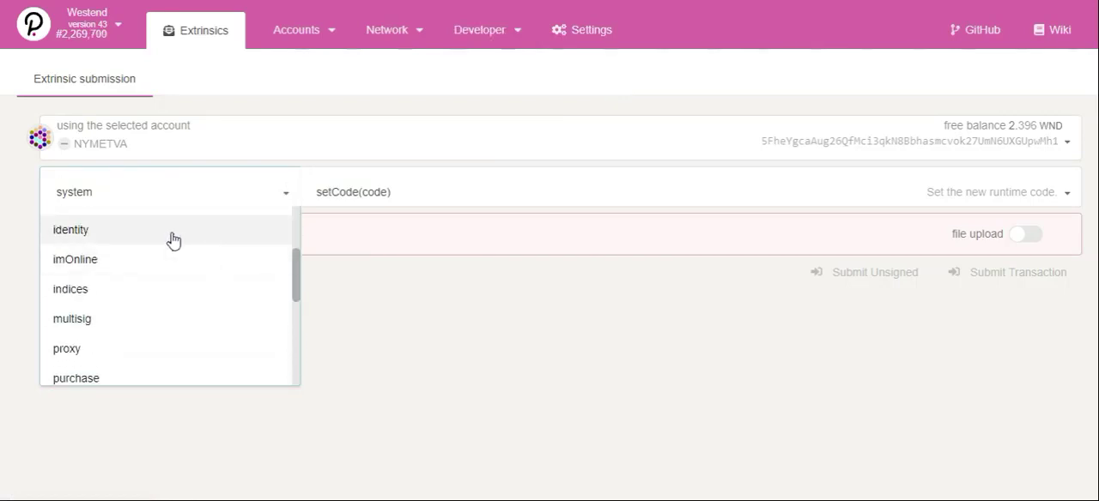
left_click(70, 229)
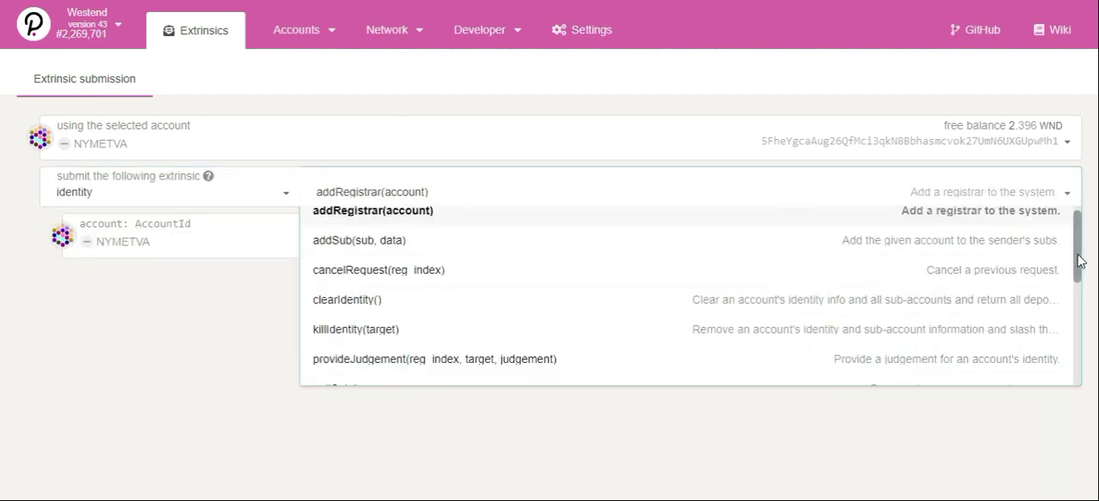
scroll("down", 3)
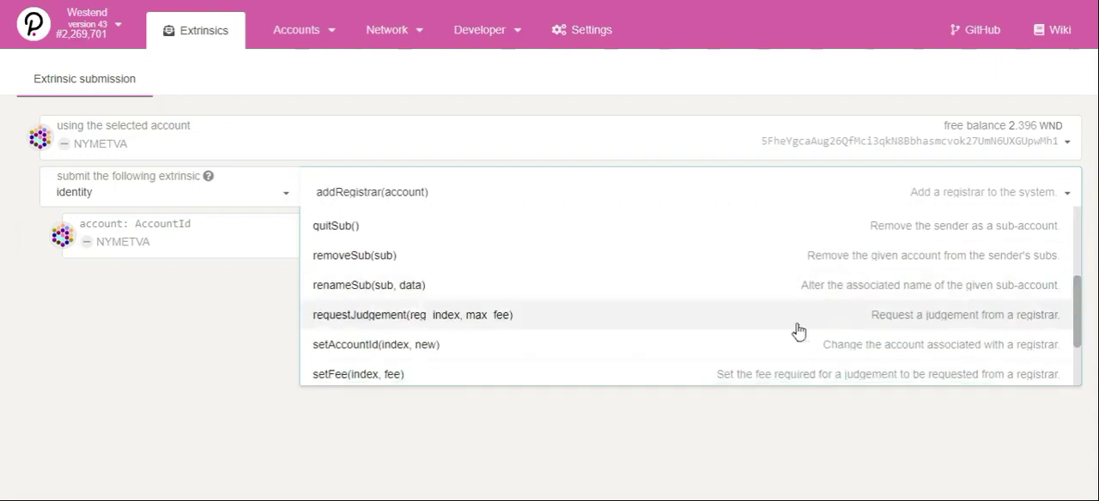
- Choose requestJudgement with reg_index 0 and max_fee 1
left_click(415, 316)
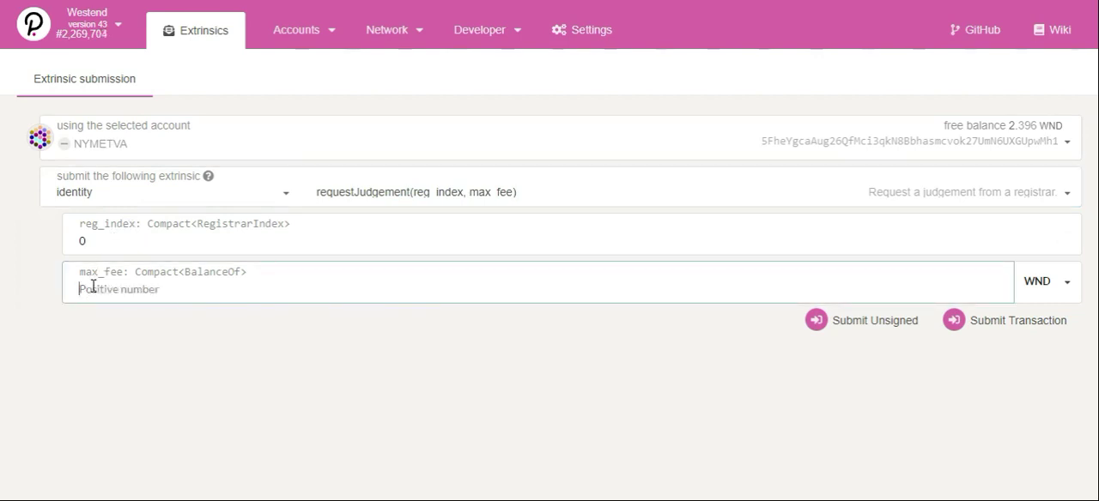
type("1")
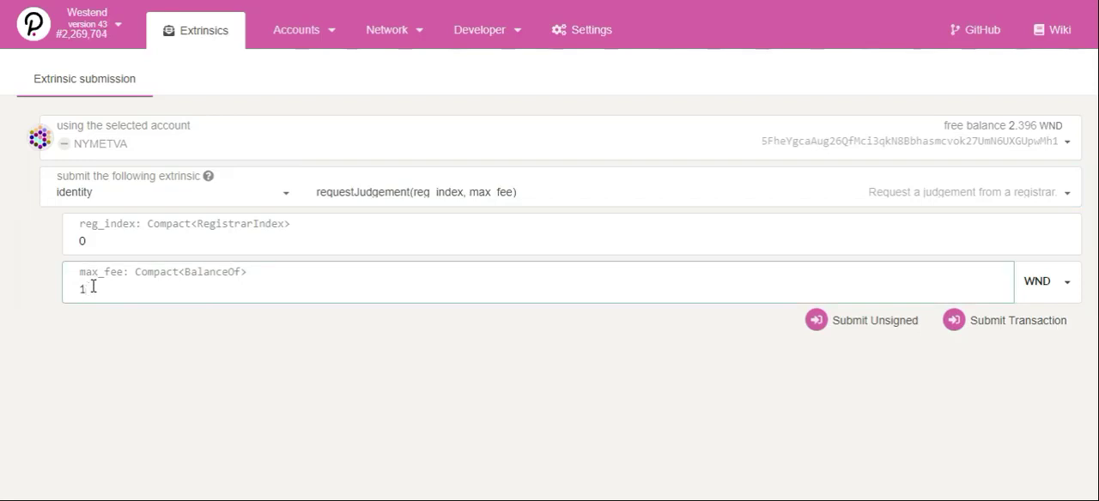
mouse_move(889, 320)
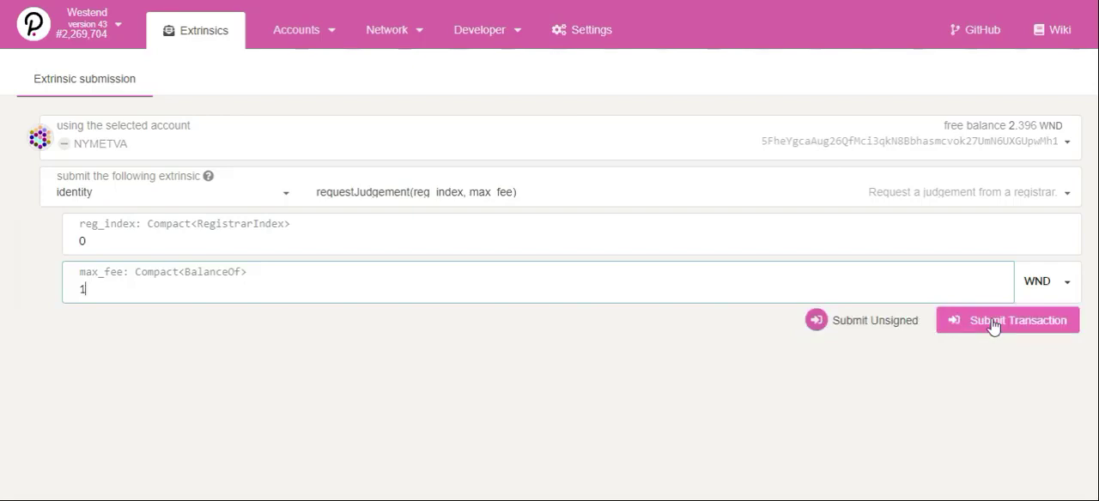
- Submit the requestJudgement transaction, then dismiss the authorization dialog without signing
left_click(1006, 321)
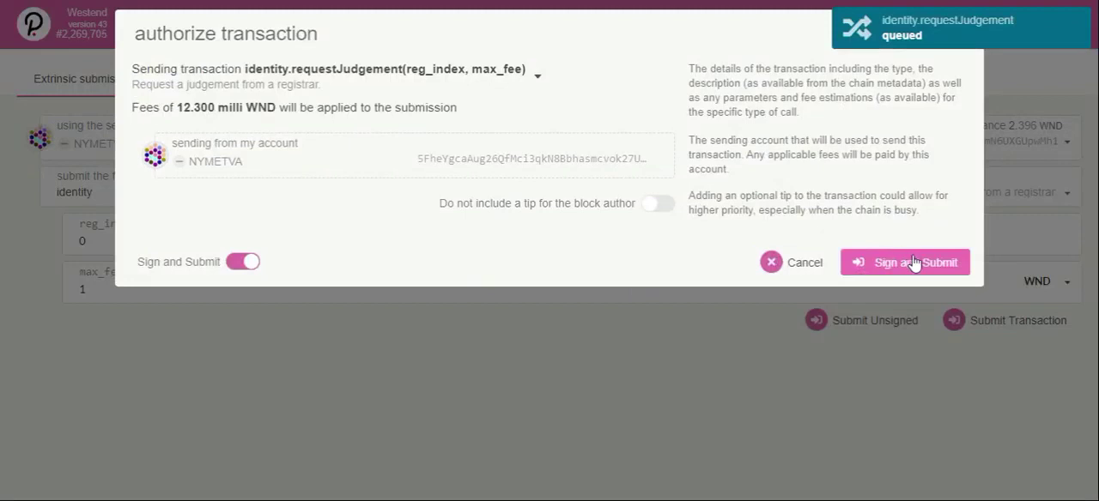
mouse_move(505, 370)
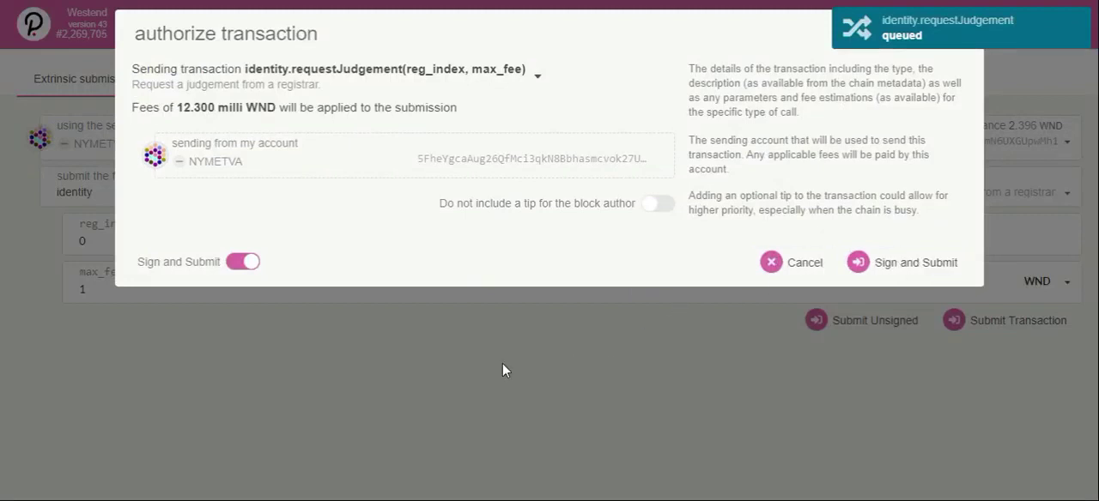
left_click(792, 262)
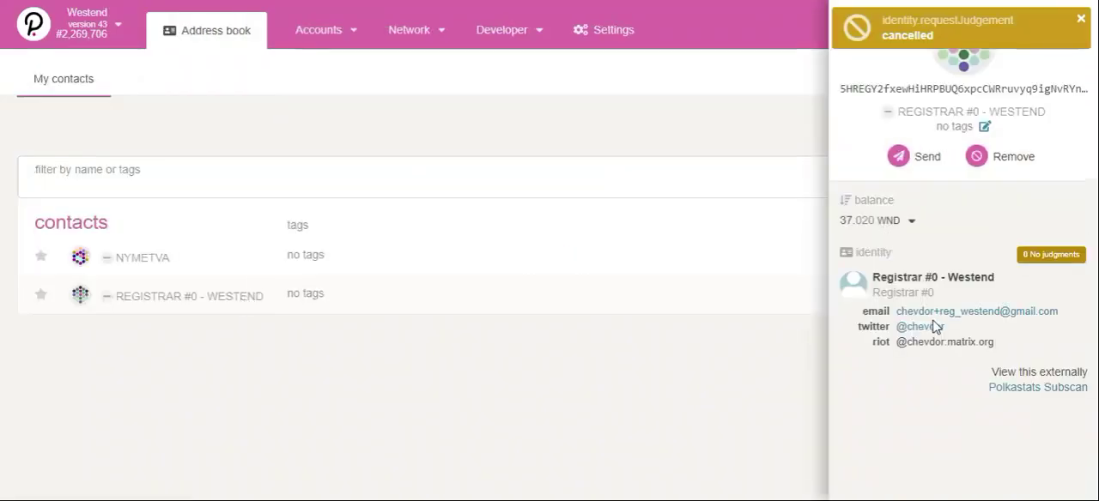
mouse_move(922, 327)
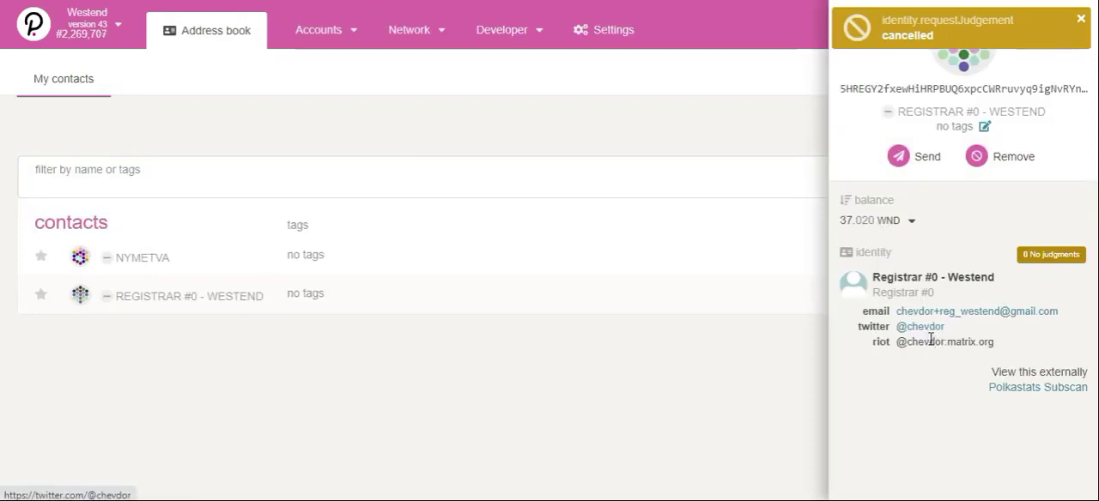
- Dismiss the cancelled-transaction notice and close the registrar contact sidebar
left_click(1081, 19)
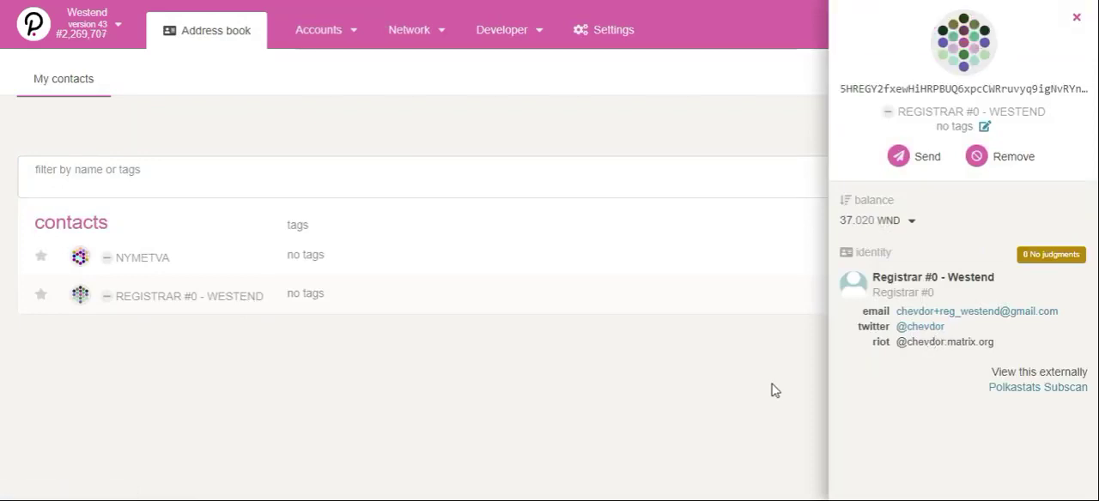
mouse_move(1061, 68)
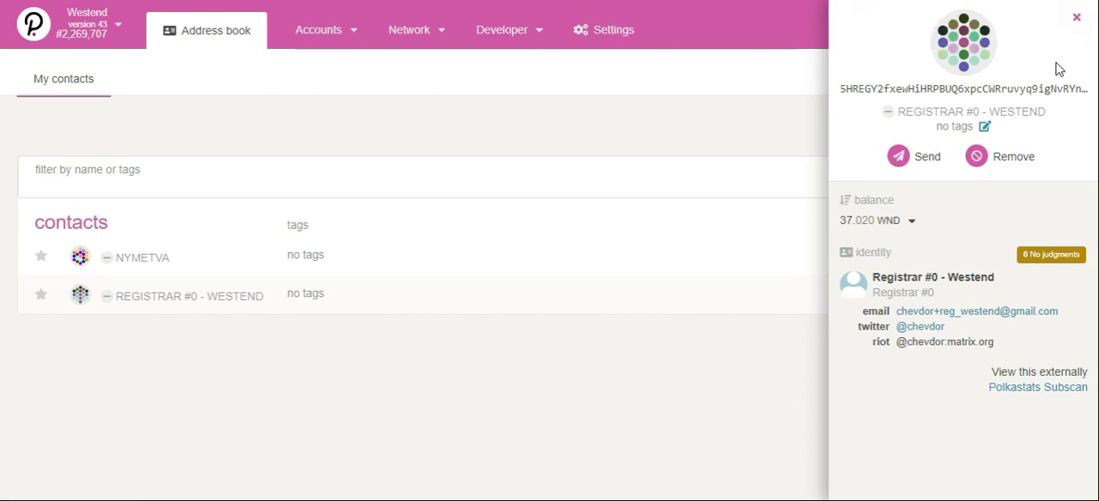
left_click(1077, 17)
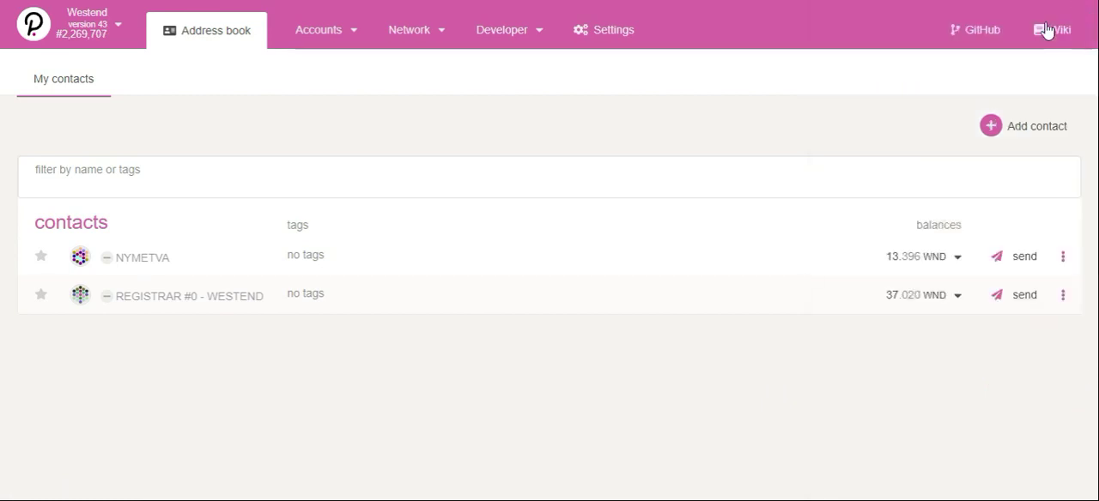
mouse_move(350, 289)
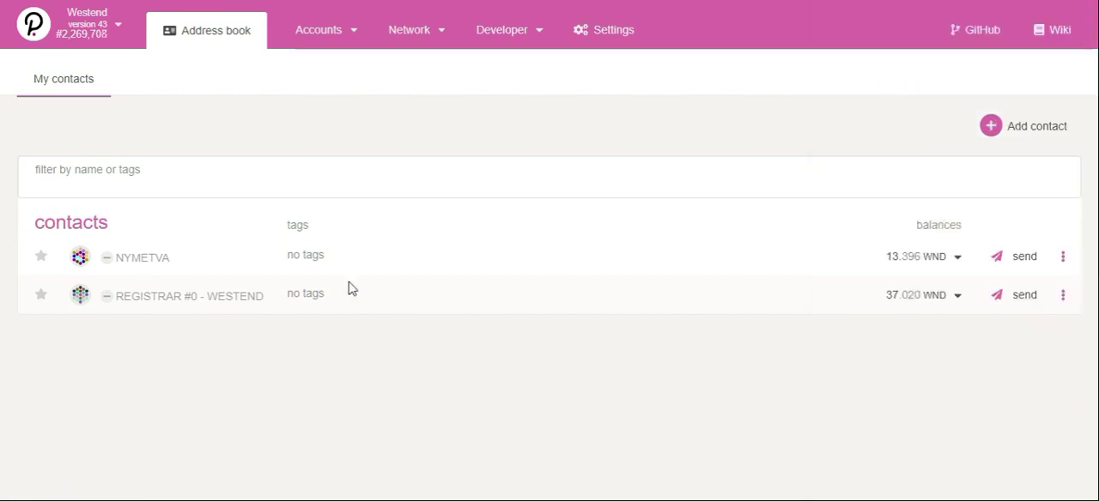